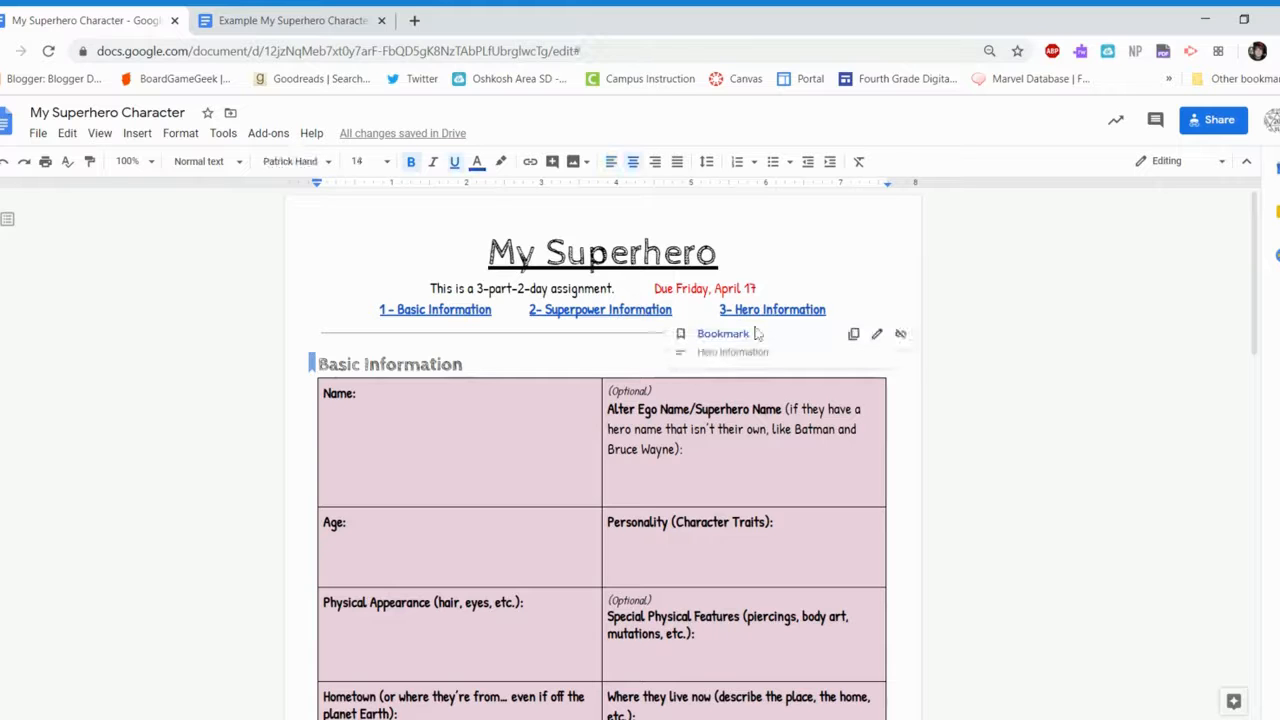
- Jump to the '3- Hero Information' section via its bookmark link
left_click(772, 308)
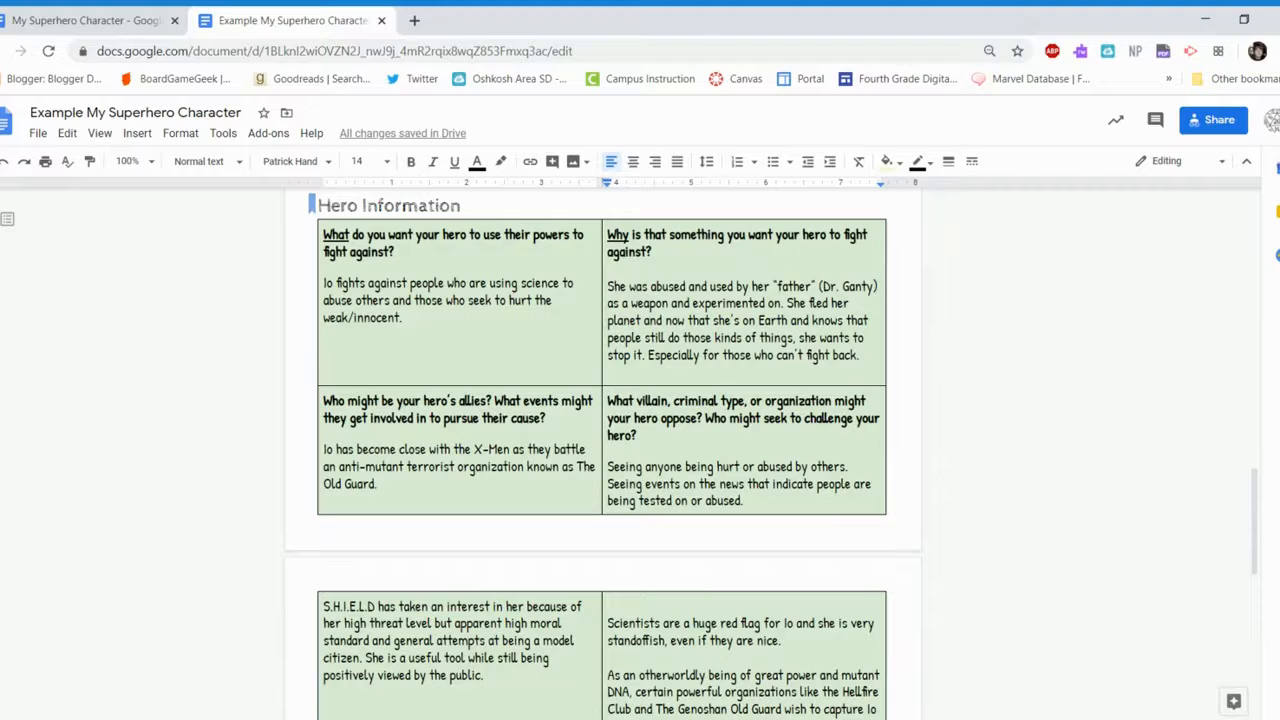
- Scroll down to Io's filled-in Hero Information answers, including S.H.I.E.L.D. and her enemies
scroll("down", 3)
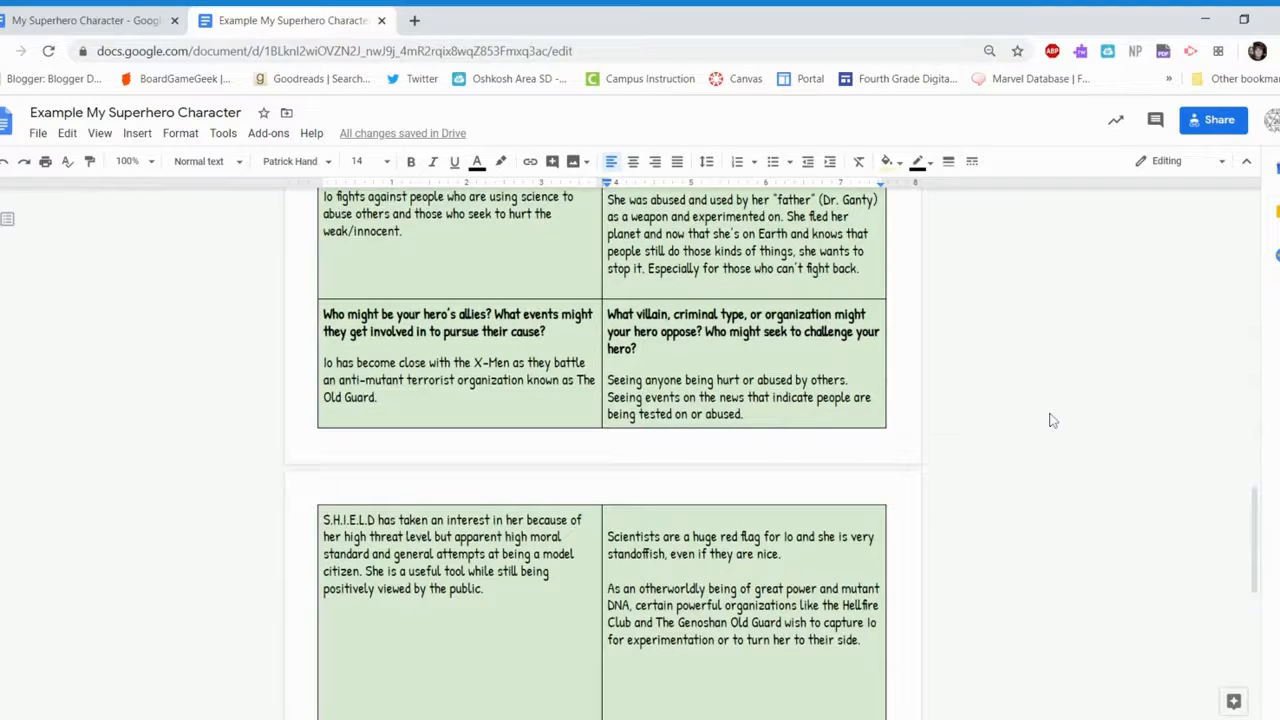